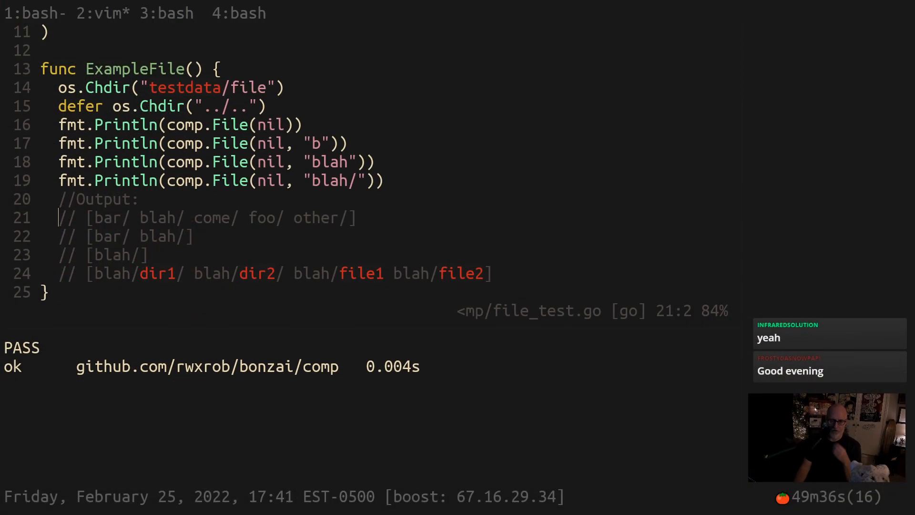
mouse_move(337, 162)
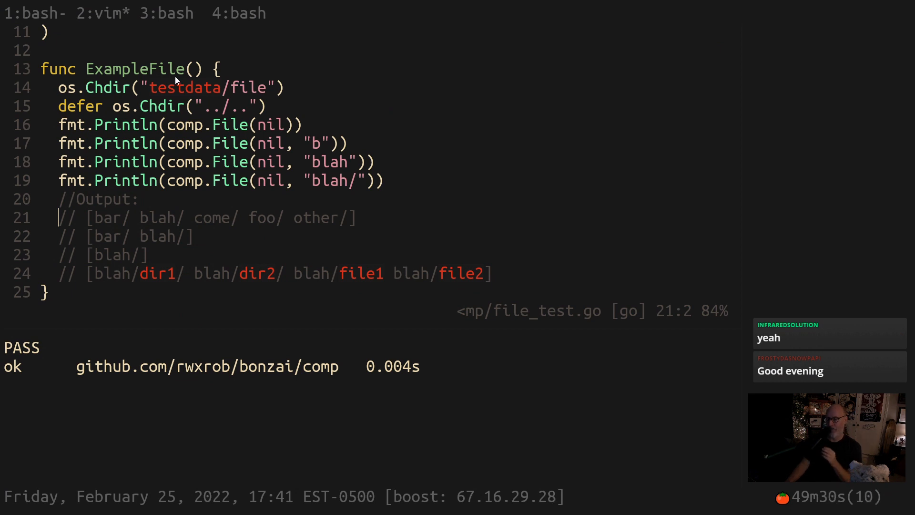
mouse_move(268, 126)
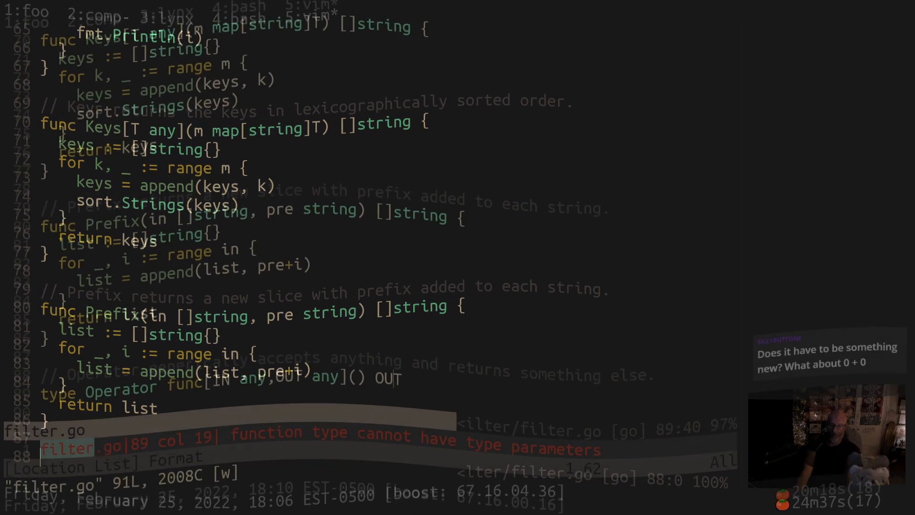
Scroll through filter.go to review where the generic Apply function goes.
scroll("down", 3)
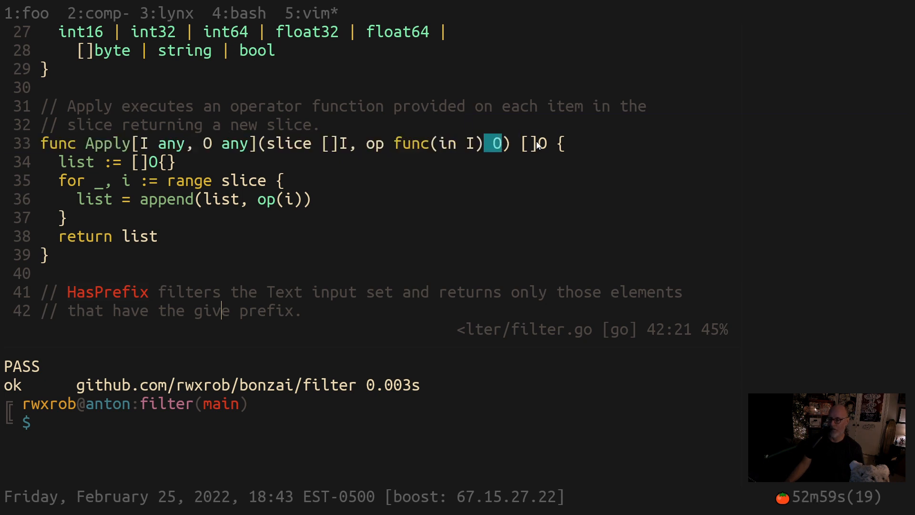
Scroll to Prefix in filter.go and select its loop body for rewriting with Apply.
scroll("down", 3)
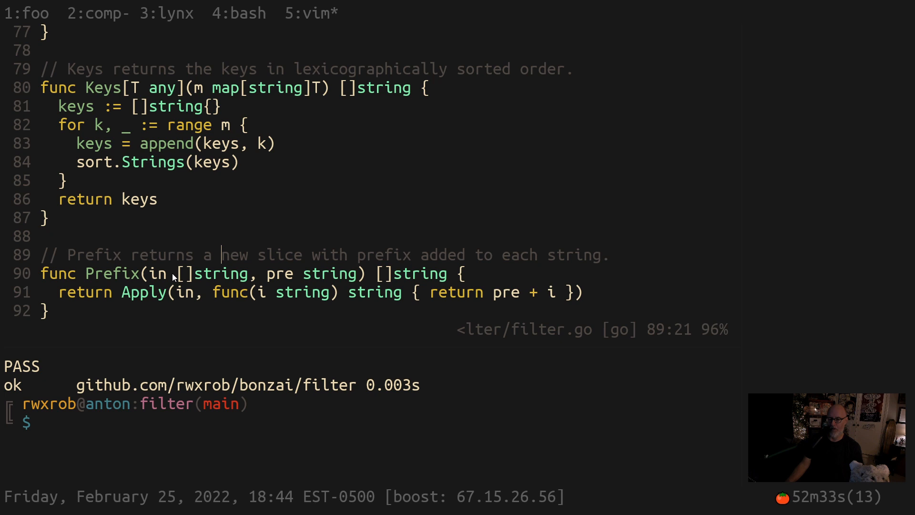
double_click(506, 292)
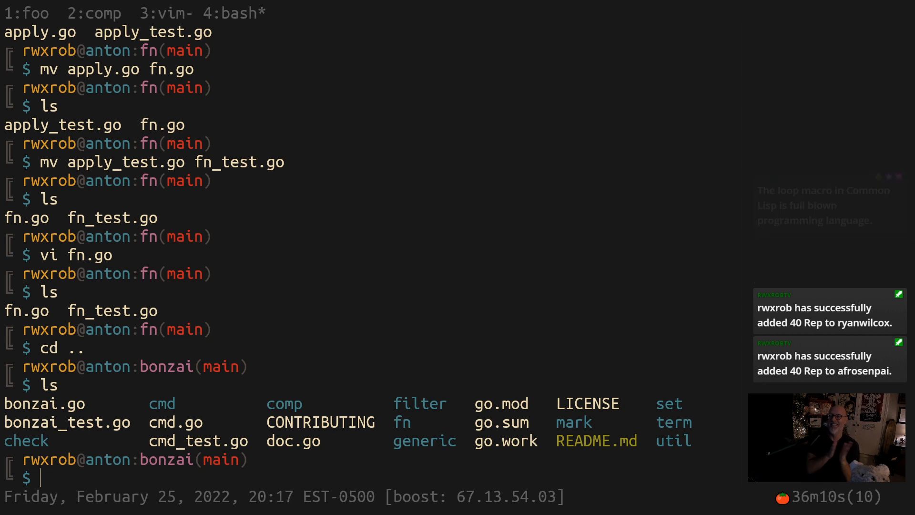
Create the new loop package directory with mkdir loop at the bonzai root.
type("mkdir")
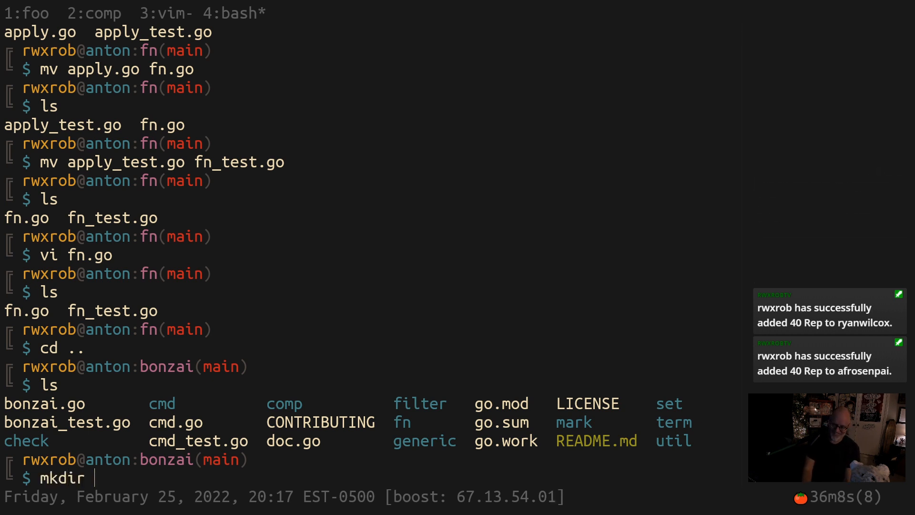
type("loop")
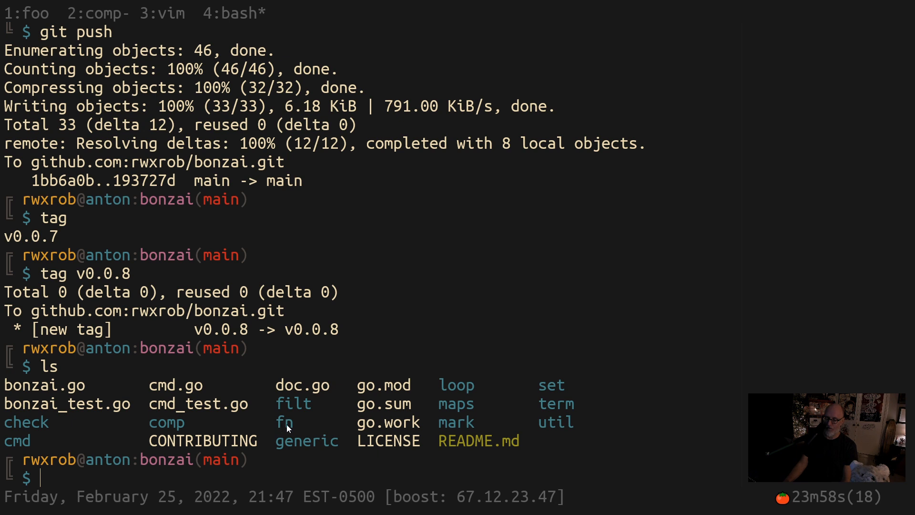
Select a word in the terminal output after pushing and tagging v0.0.8.
double_click(456, 384)
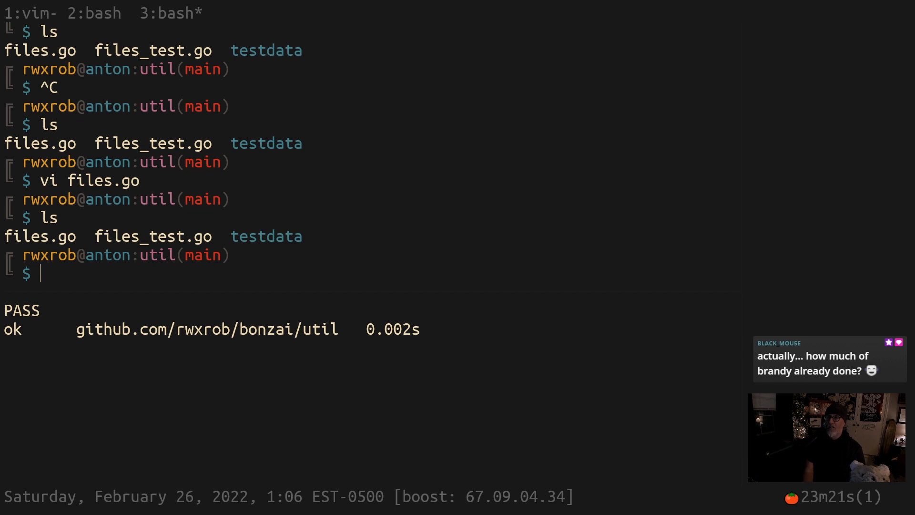
Check the current working directory with pwd before inspecting the util package.
type("pwd")
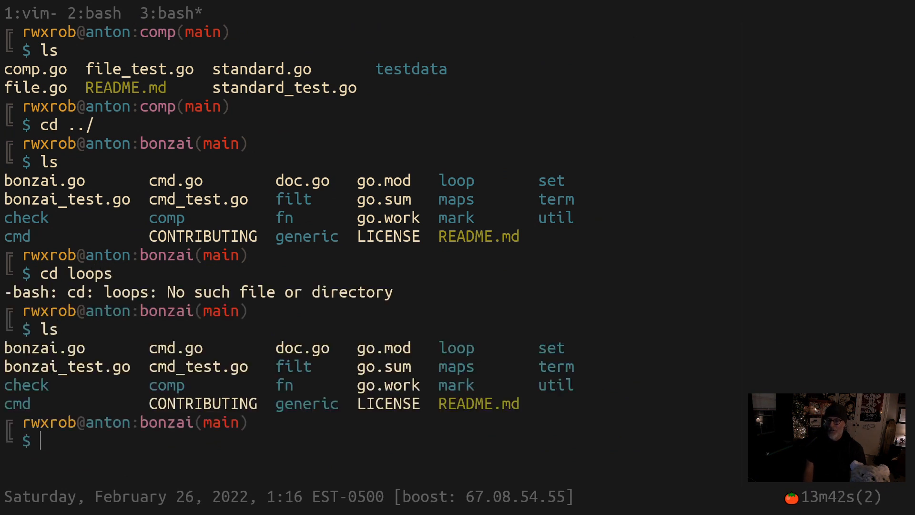
Try cd loops, which fails, then correct it toward the loop directory.
type("cd loops")
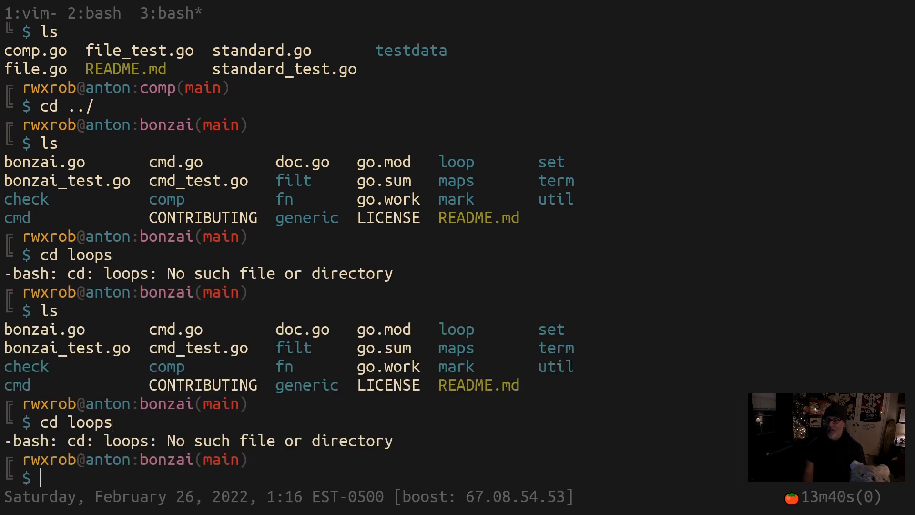
type("cd loo")
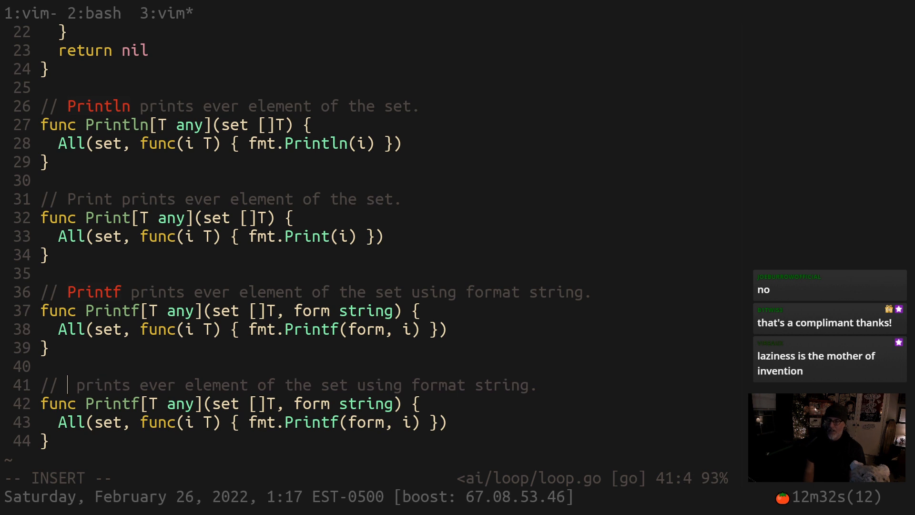
Move within the pasted Printf block in loop.go and begin deleting its old comment text.
type("jkd")
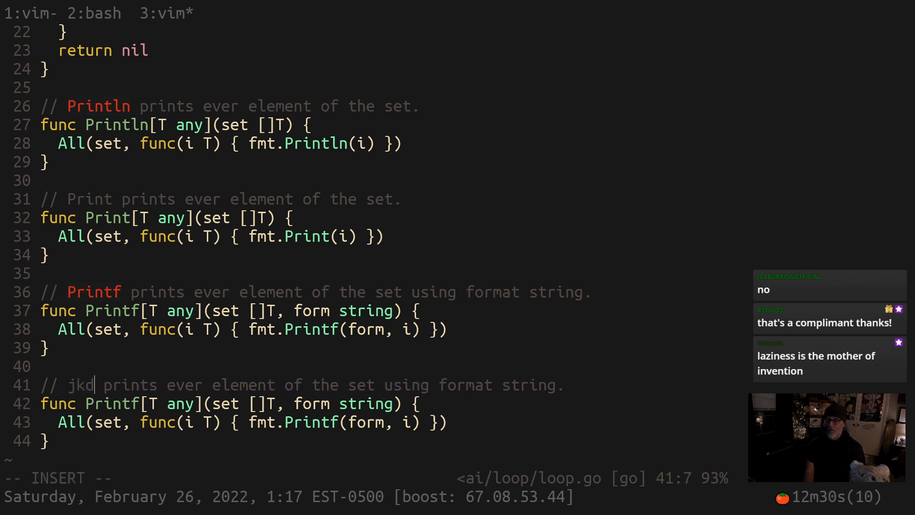